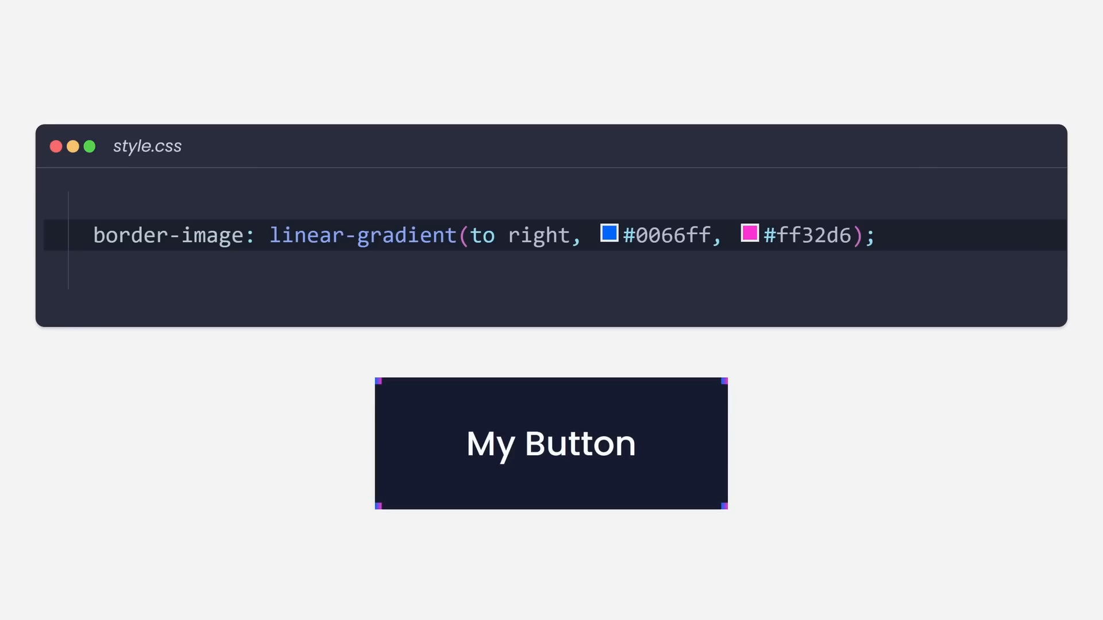
Set the gradient border-image slice value to 1.
text(1)
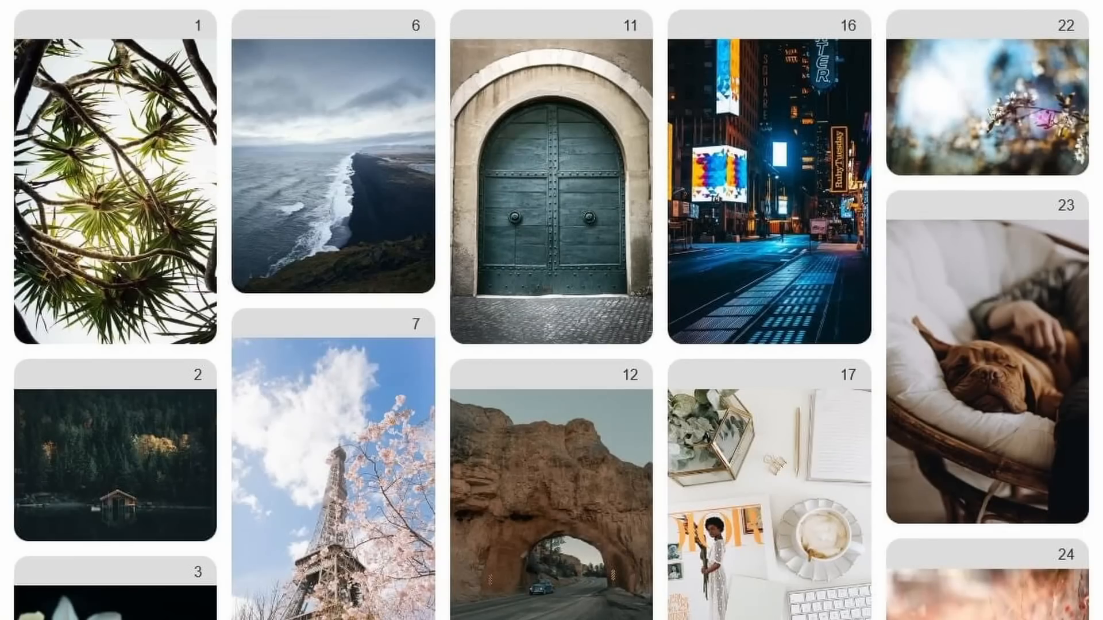
scroll(down, 3)
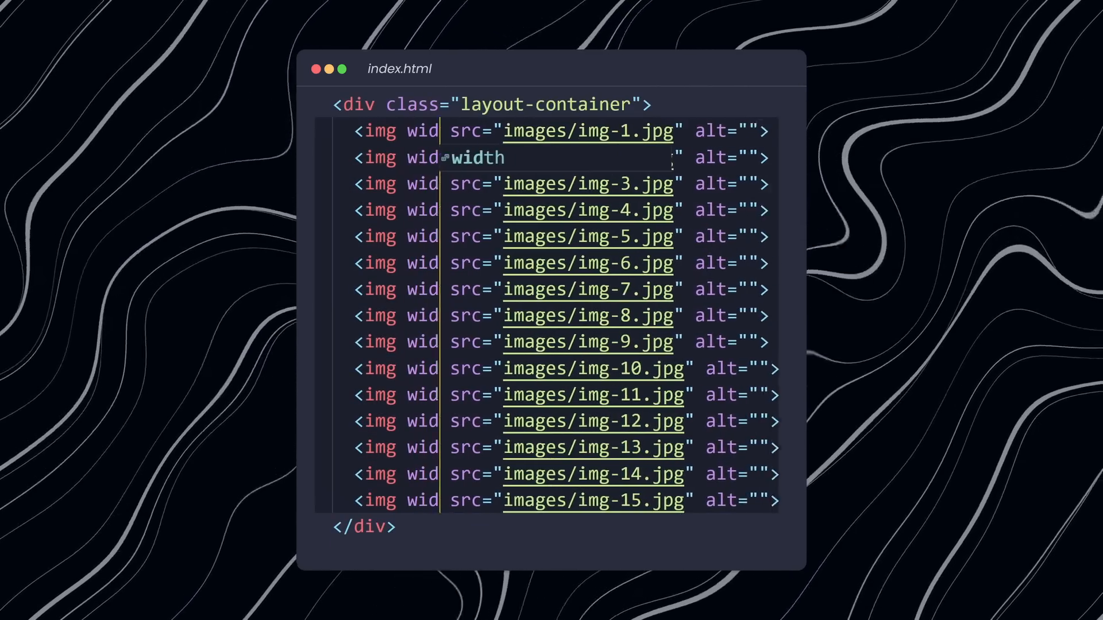
Add width="300px" to the img tags and scroll the Firefox page.
text(width="300px")
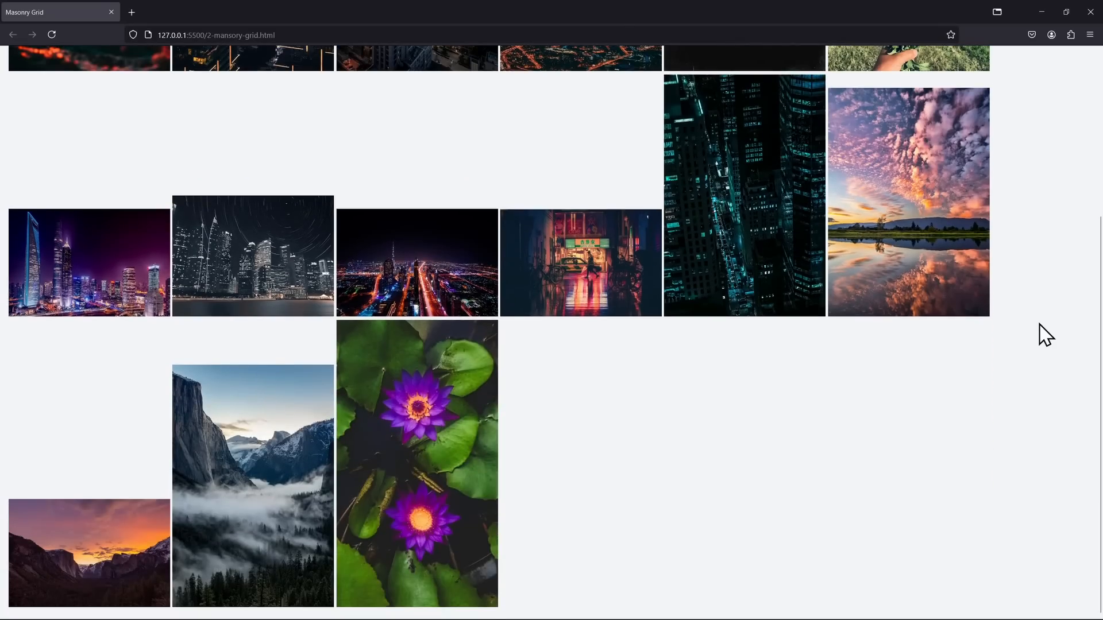
scroll(up, 3)
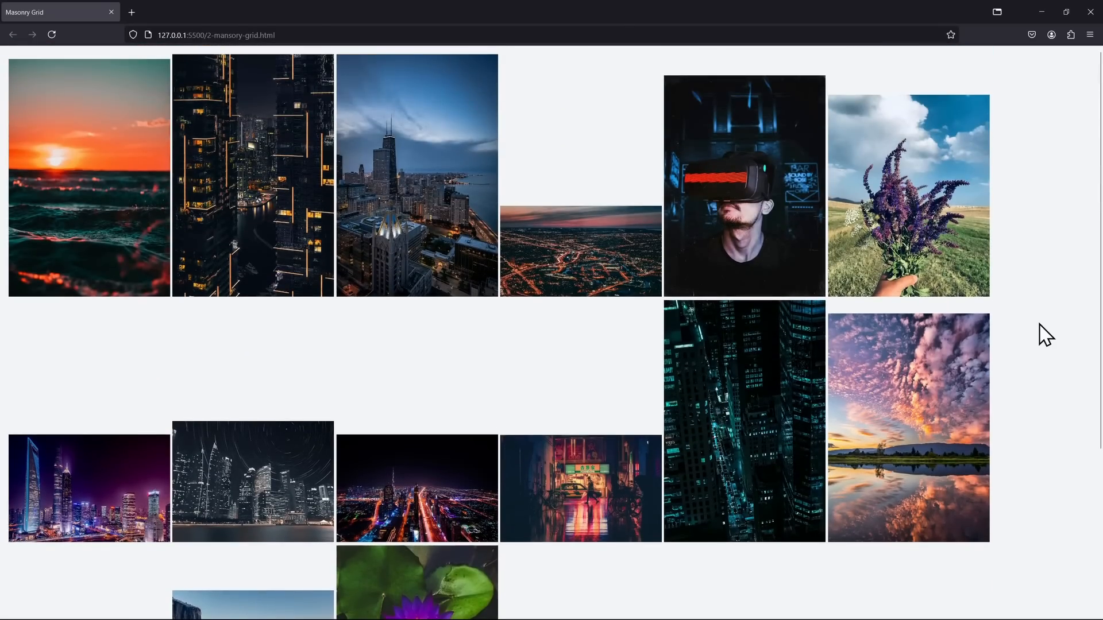
scroll(down, 3)
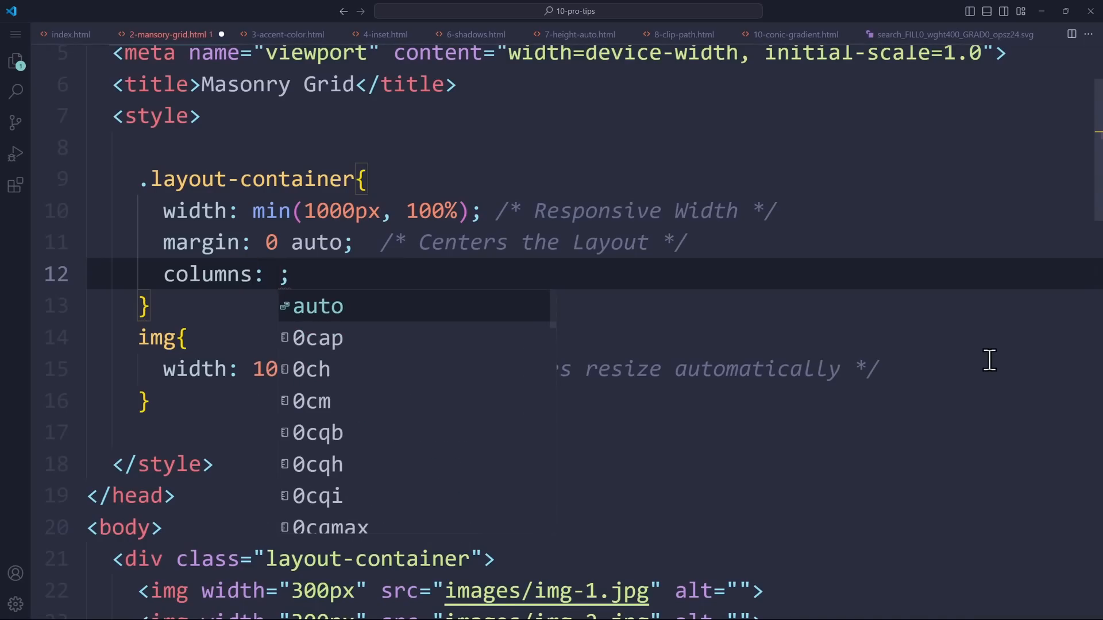
Set columns: 3 300px on .layout-container and begin a column-gap declaration.
text(3)
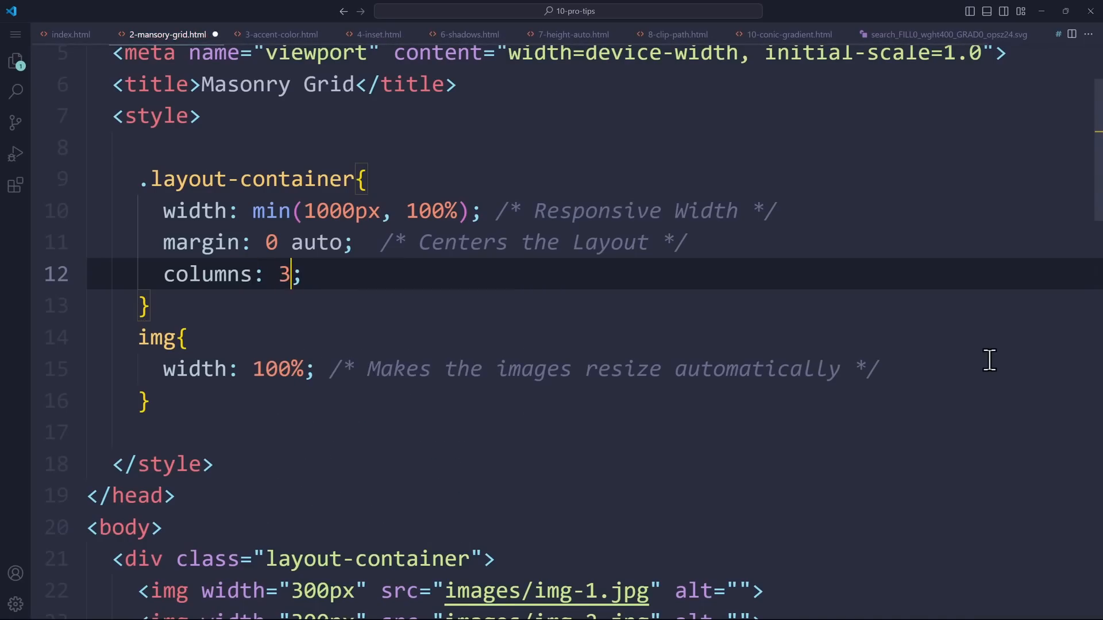
text(30)
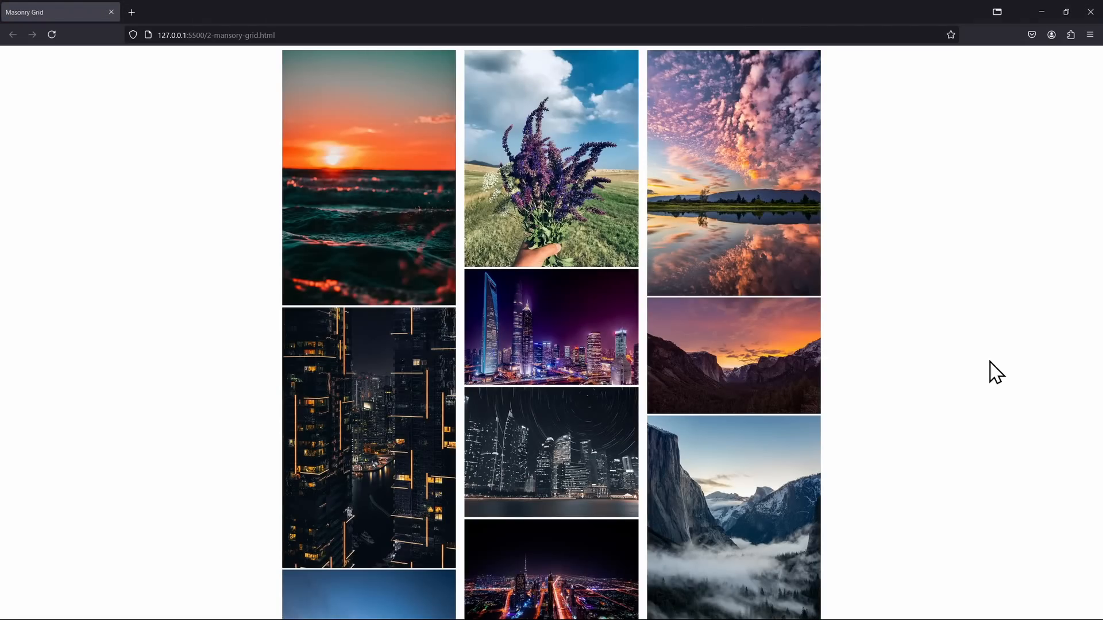
mouse_move(695, 370)
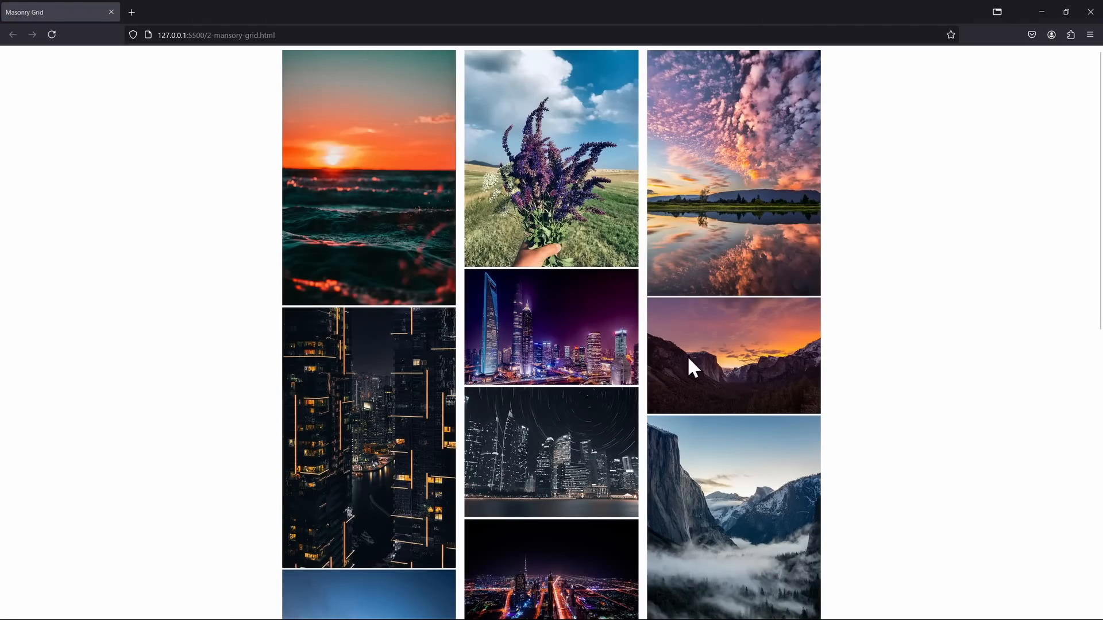
mouse_move(871, 379)
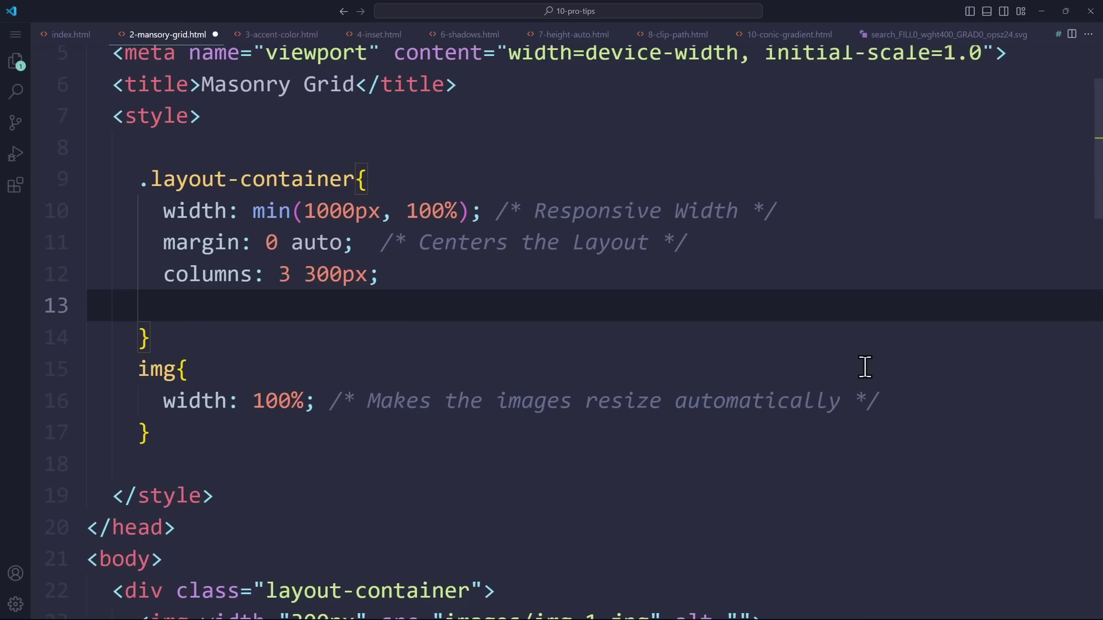
text(column-gap:)
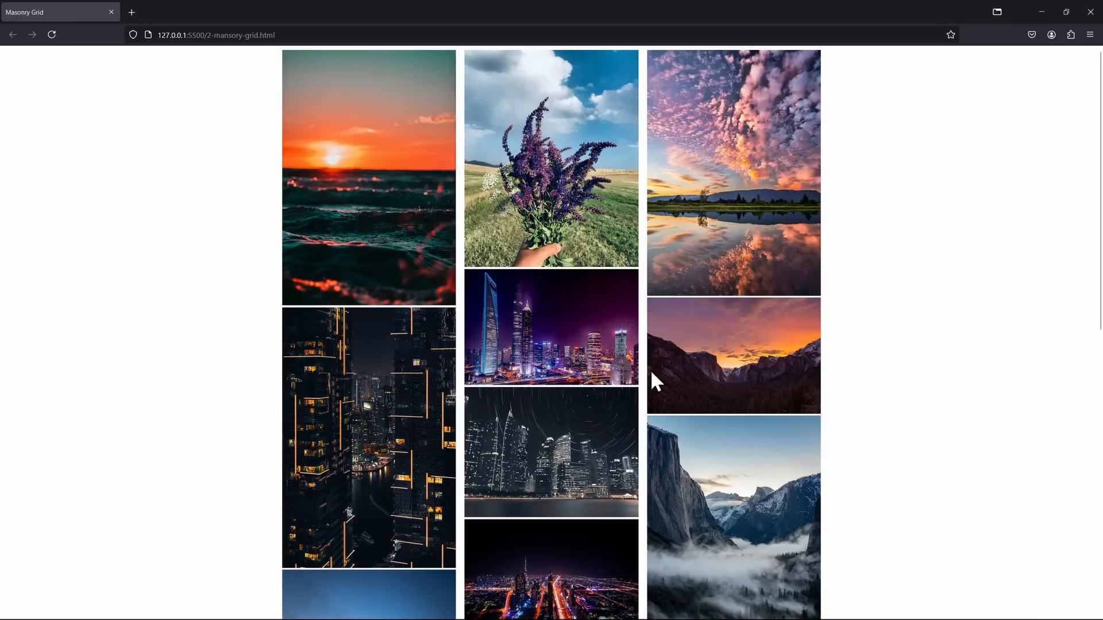
mouse_move(621, 402)
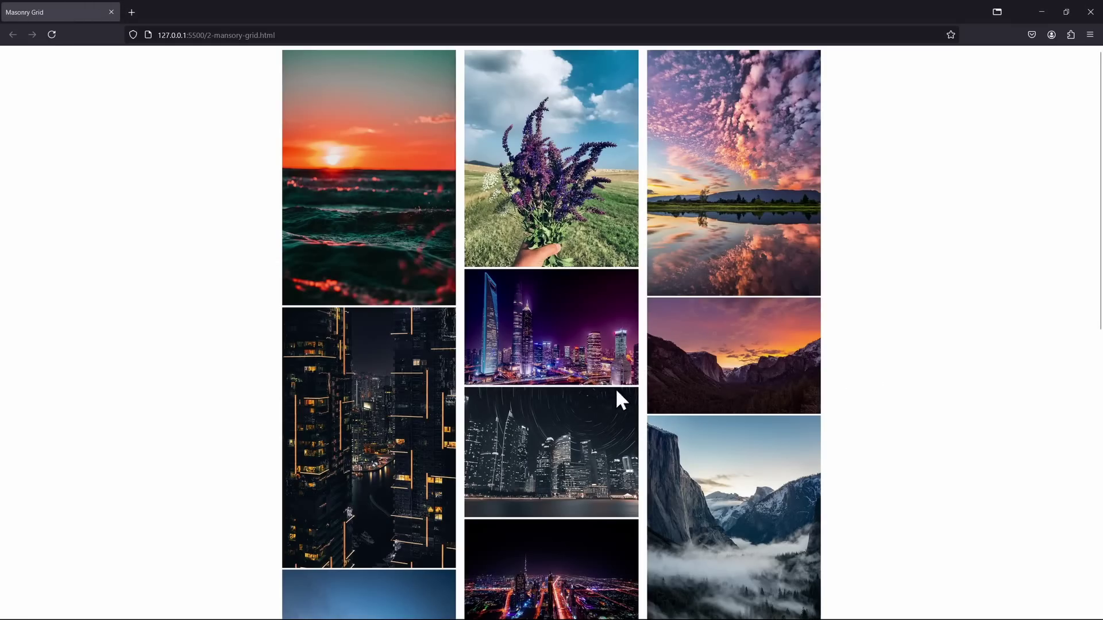
mouse_move(608, 401)
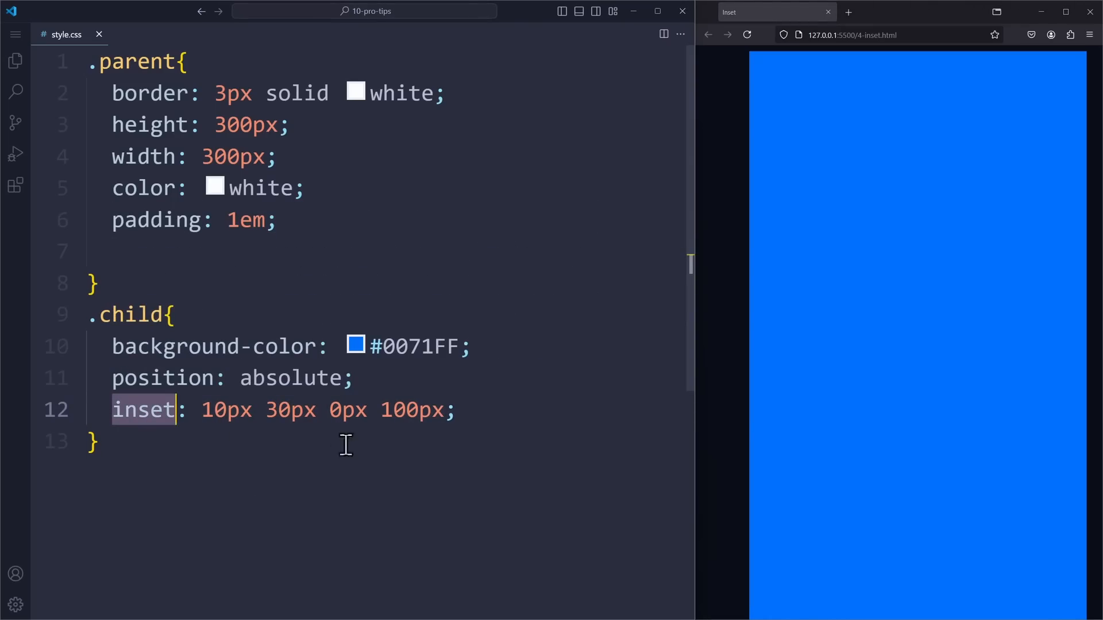
mouse_move(512, 470)
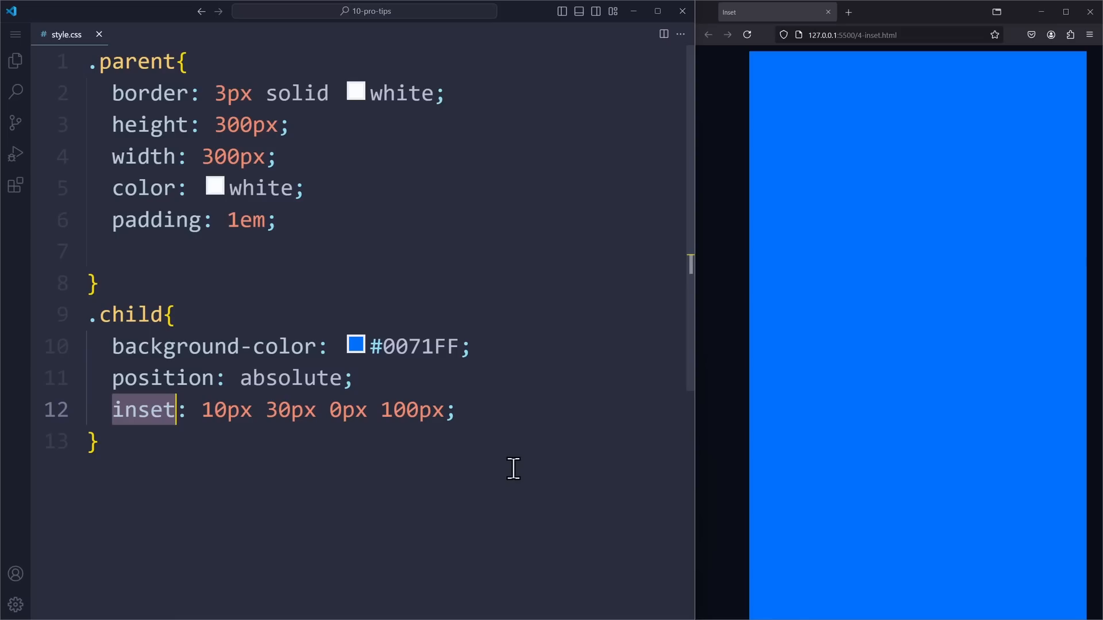
mouse_move(857, 434)
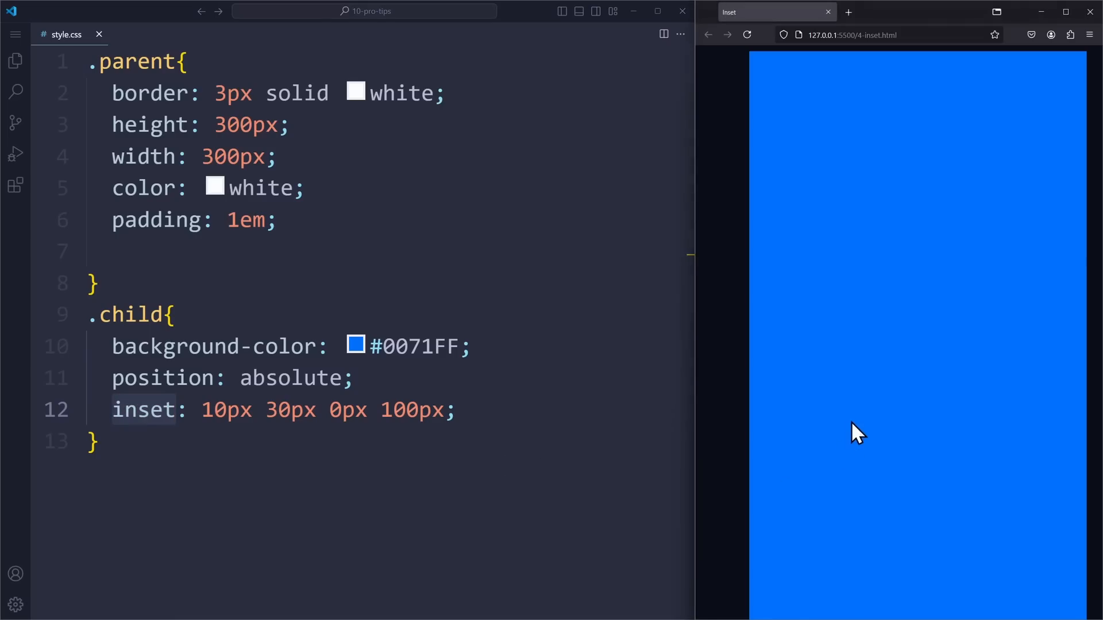
mouse_move(830, 436)
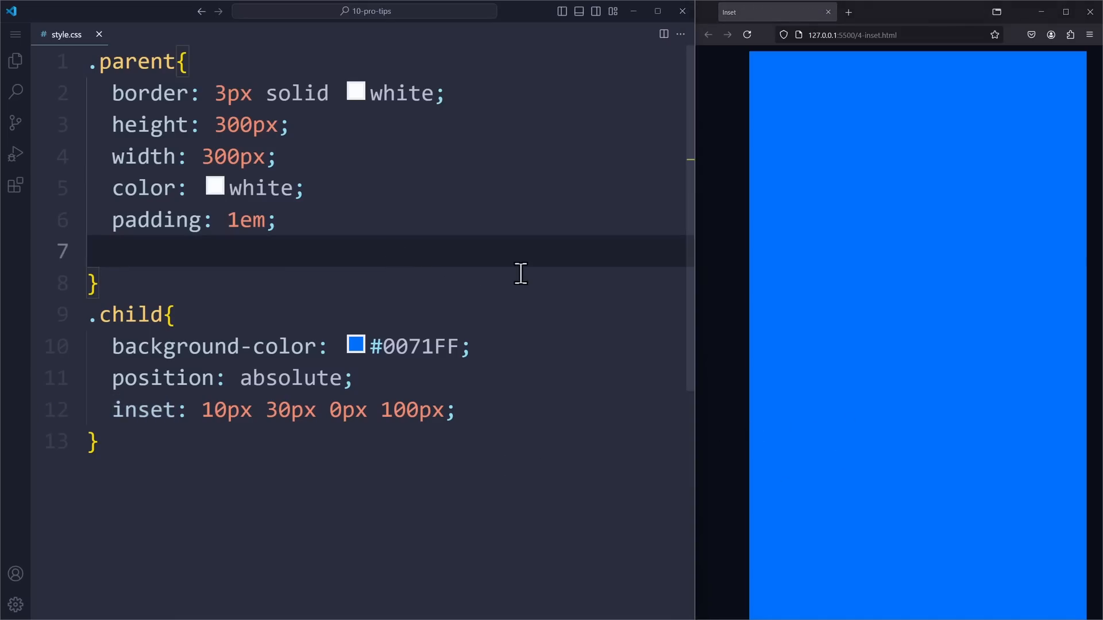
Make .parent position: relative and give .child inset 10px 30px 0px 100px.
text(position: relative;)
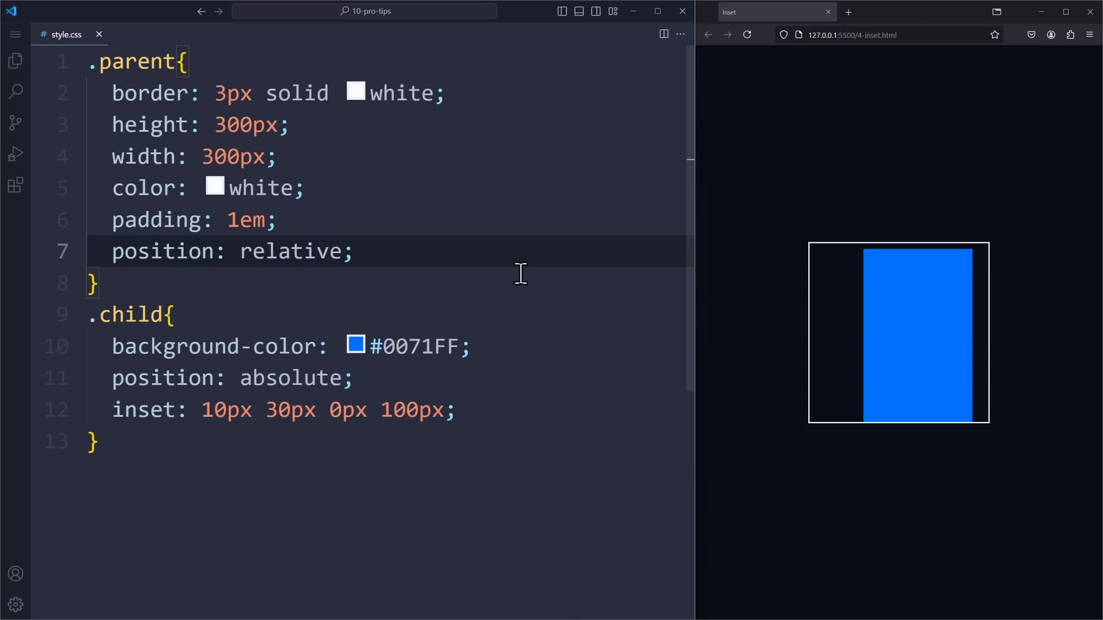
mouse_move(869, 354)
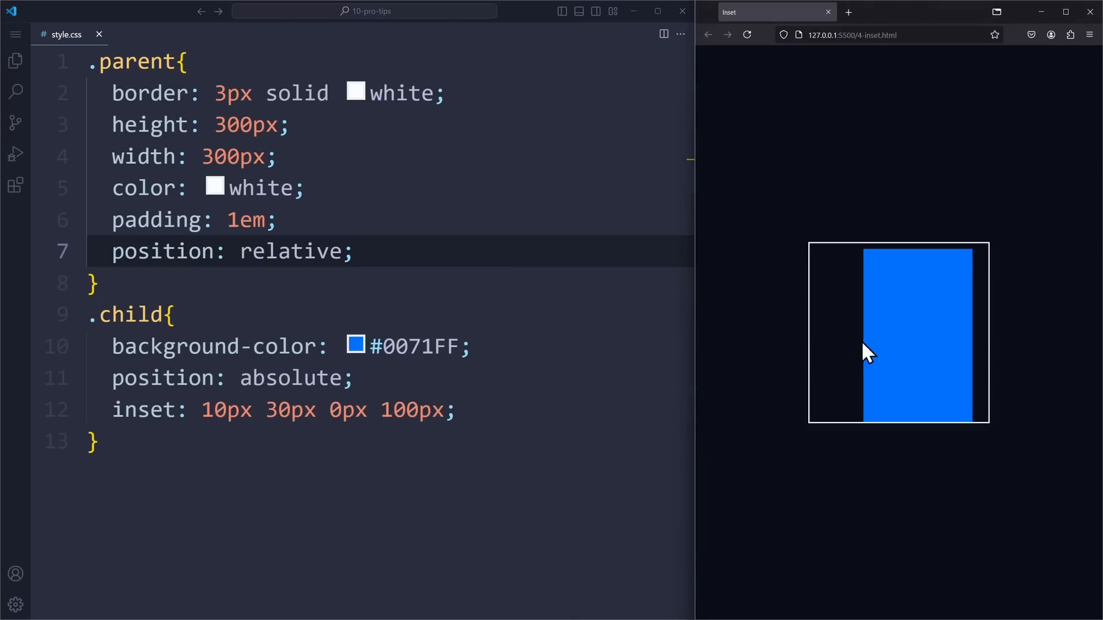
mouse_move(846, 447)
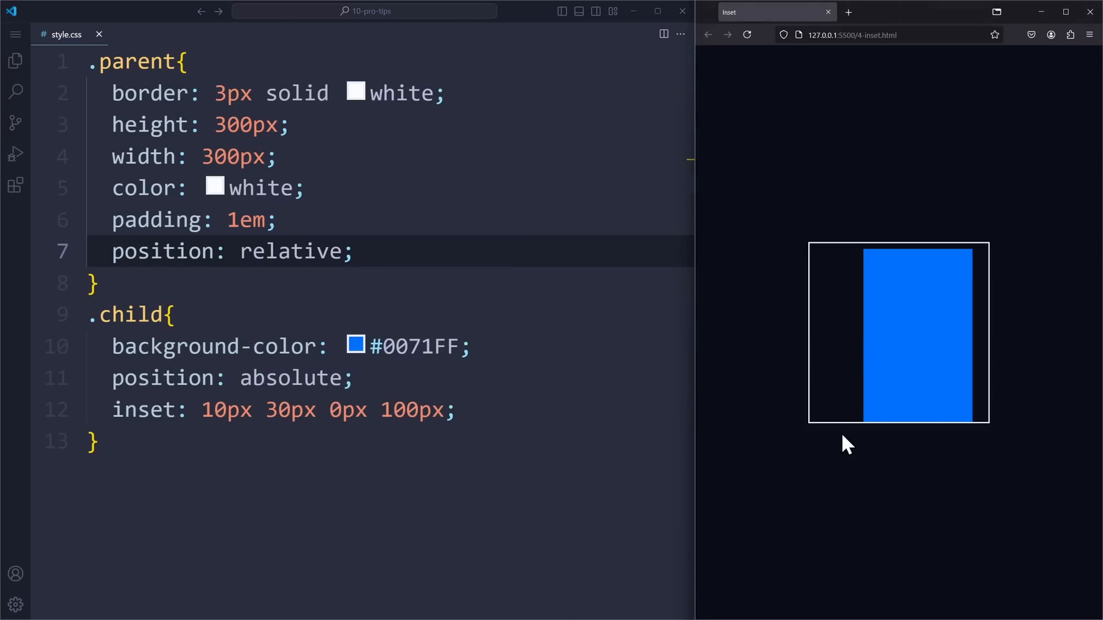
mouse_move(401, 410)
text(inset: 0;)
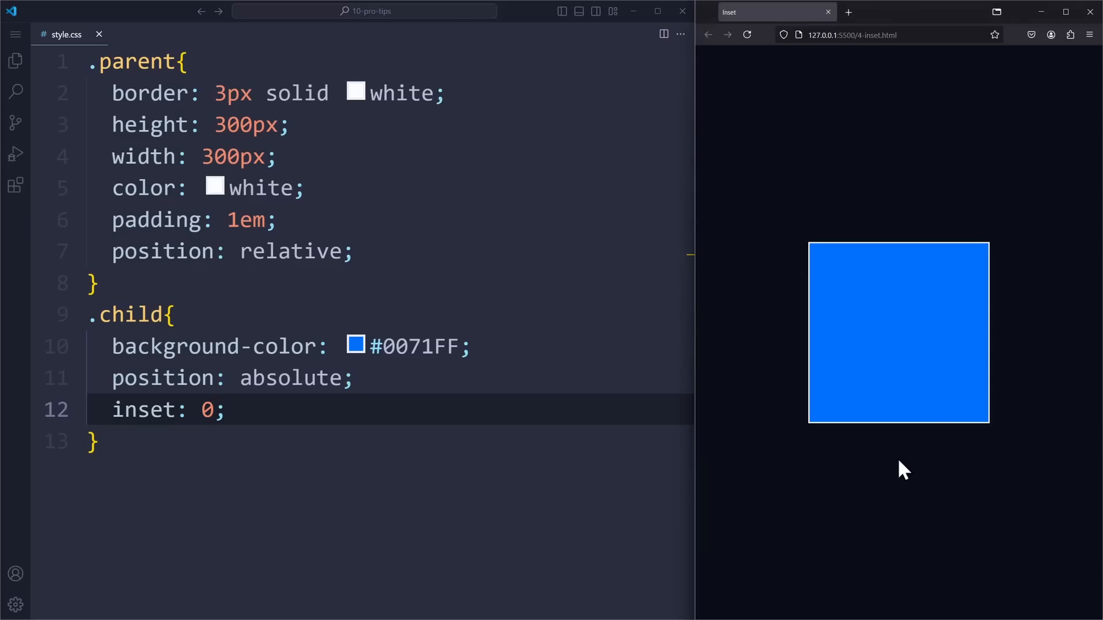
key(Backspace)
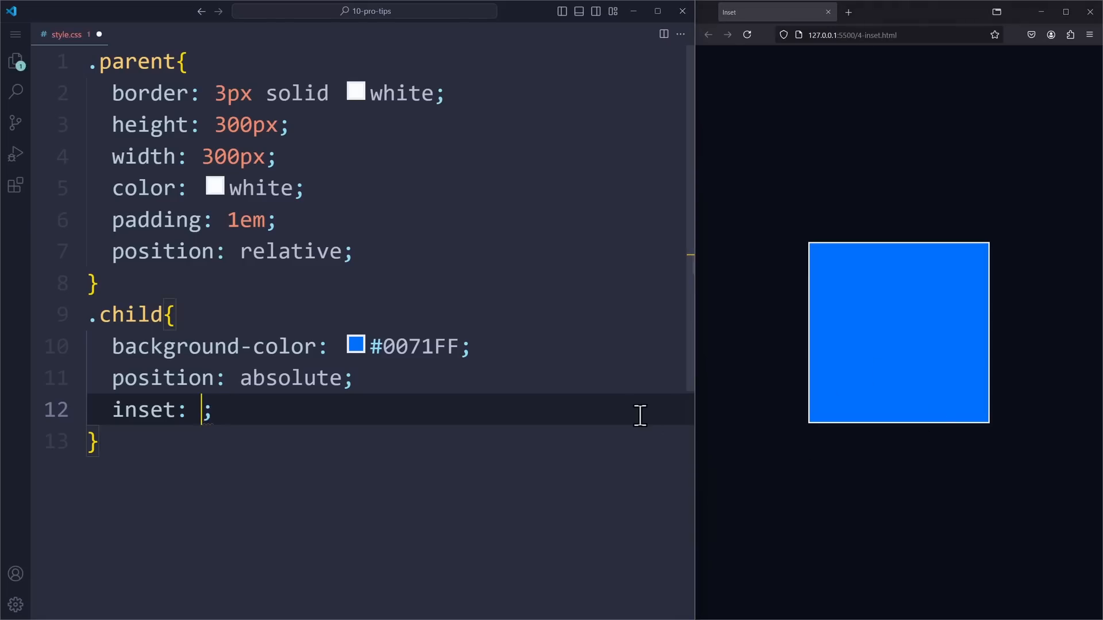
text(10px 30px 0px 100px)
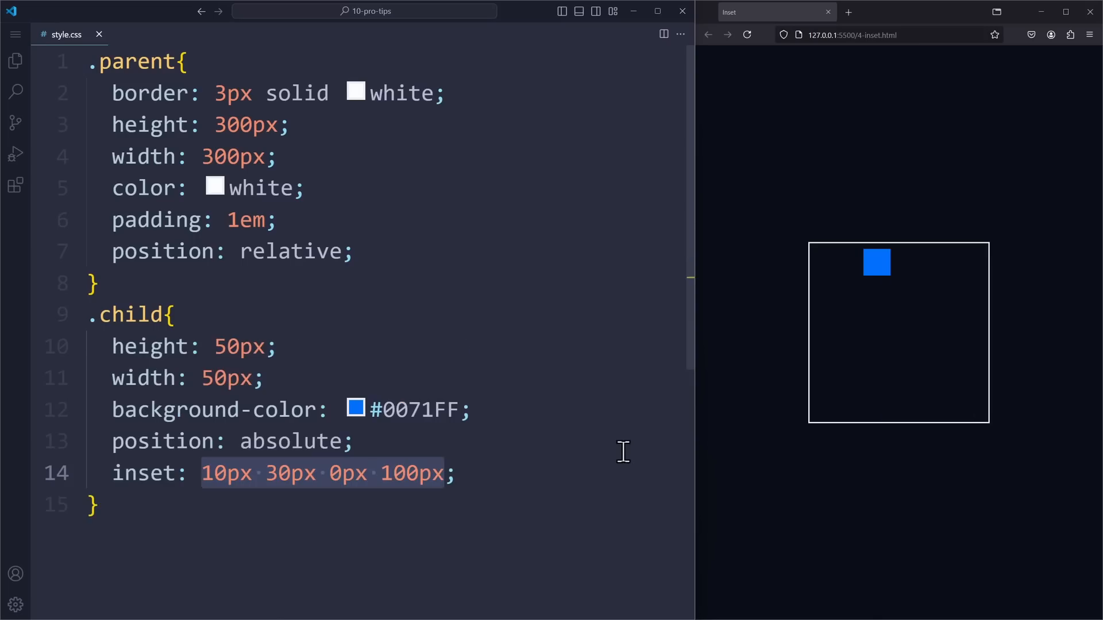
text(margin-top: 1em;)
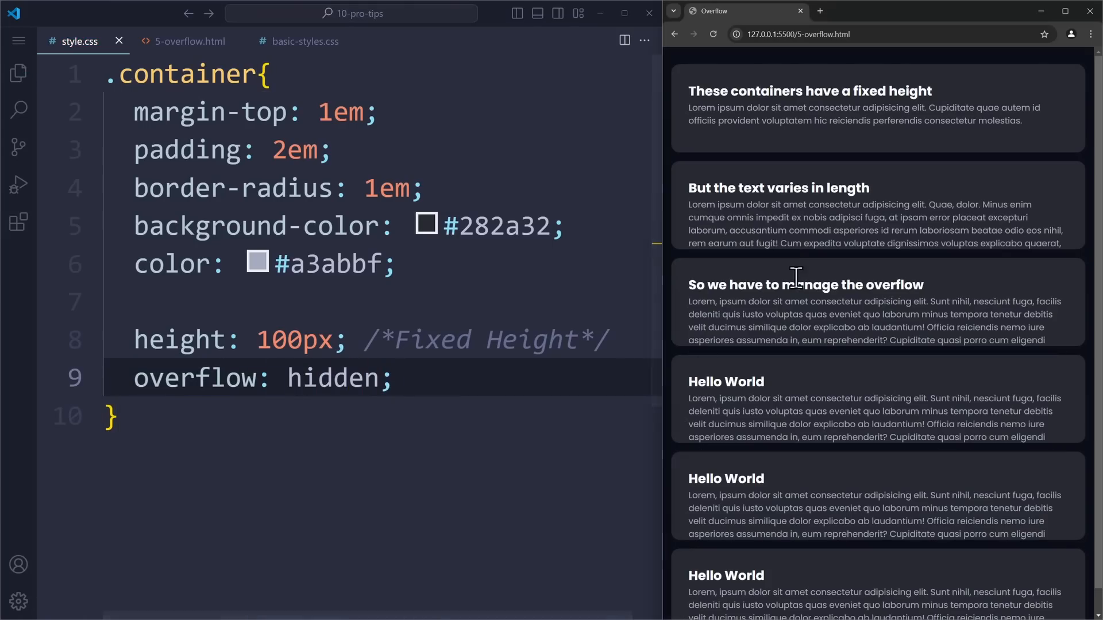
mouse_move(573, 355)
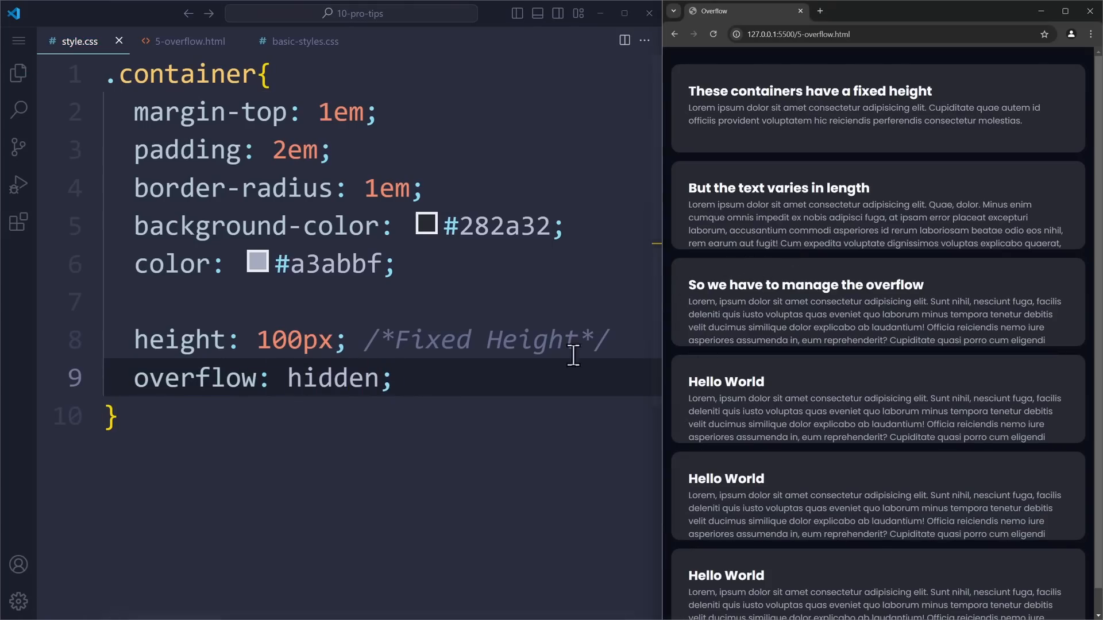
Change the .container rule to overflow: scroll.
text(scroll)
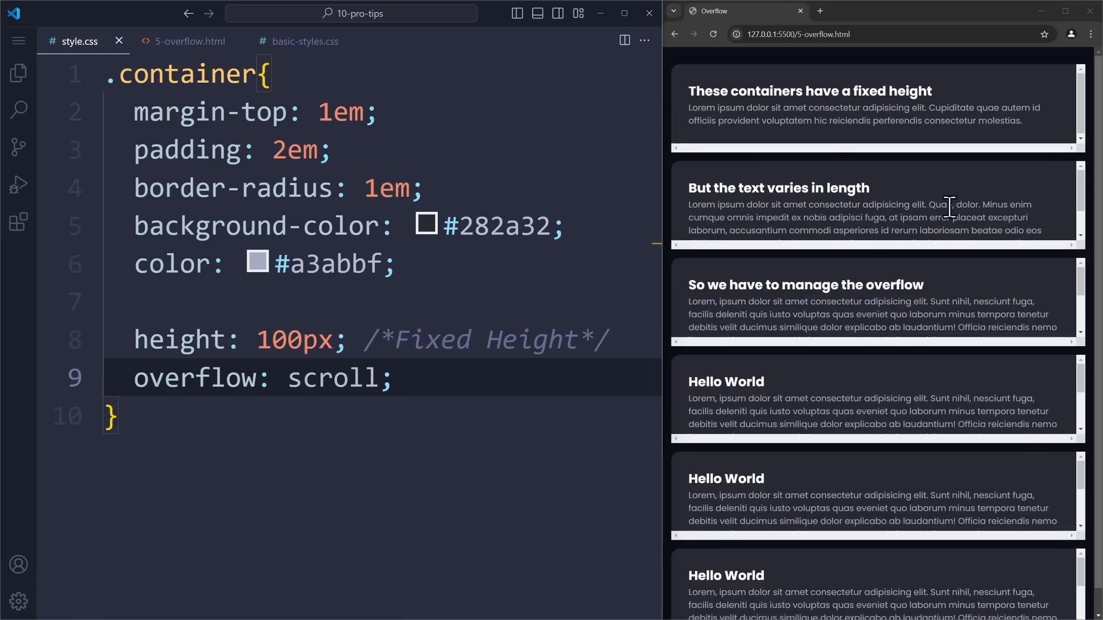
mouse_move(1011, 194)
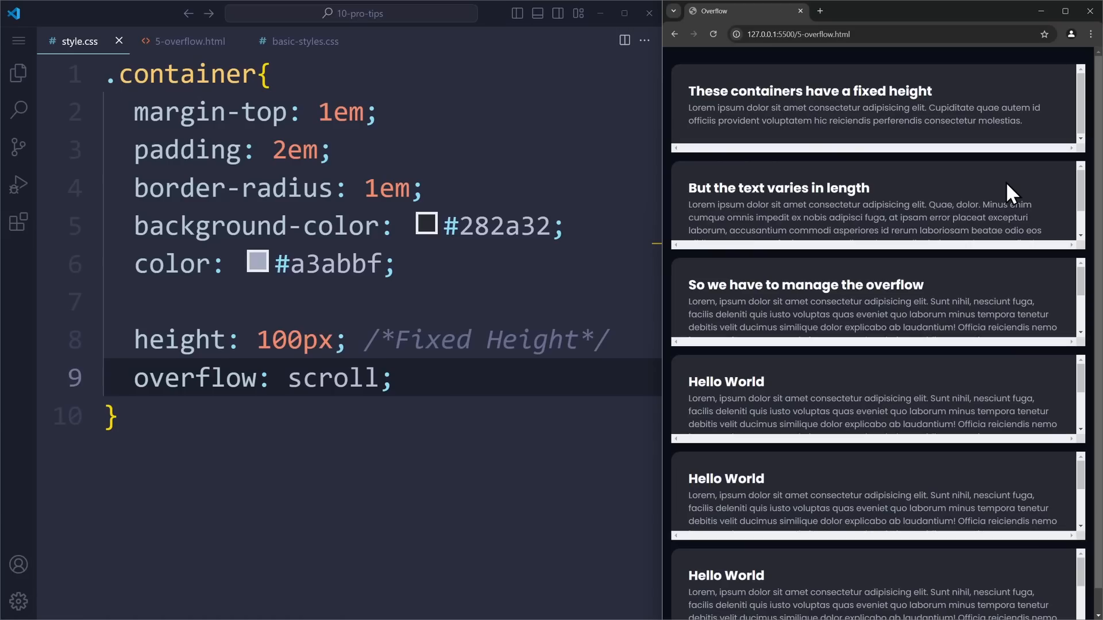
mouse_move(639, 439)
text(-y)
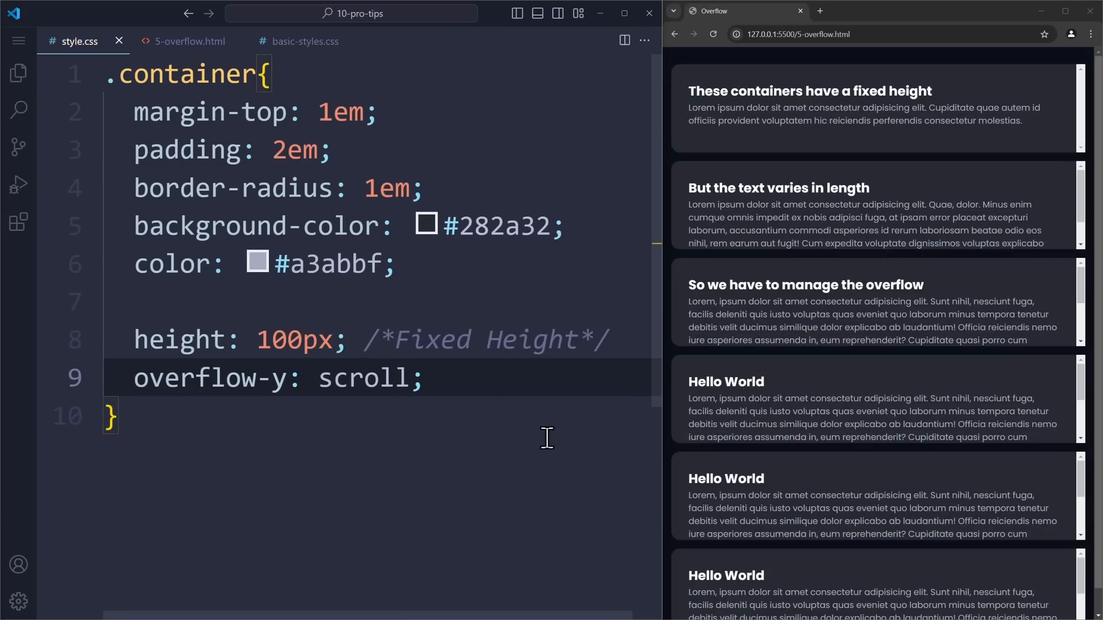
mouse_move(961, 202)
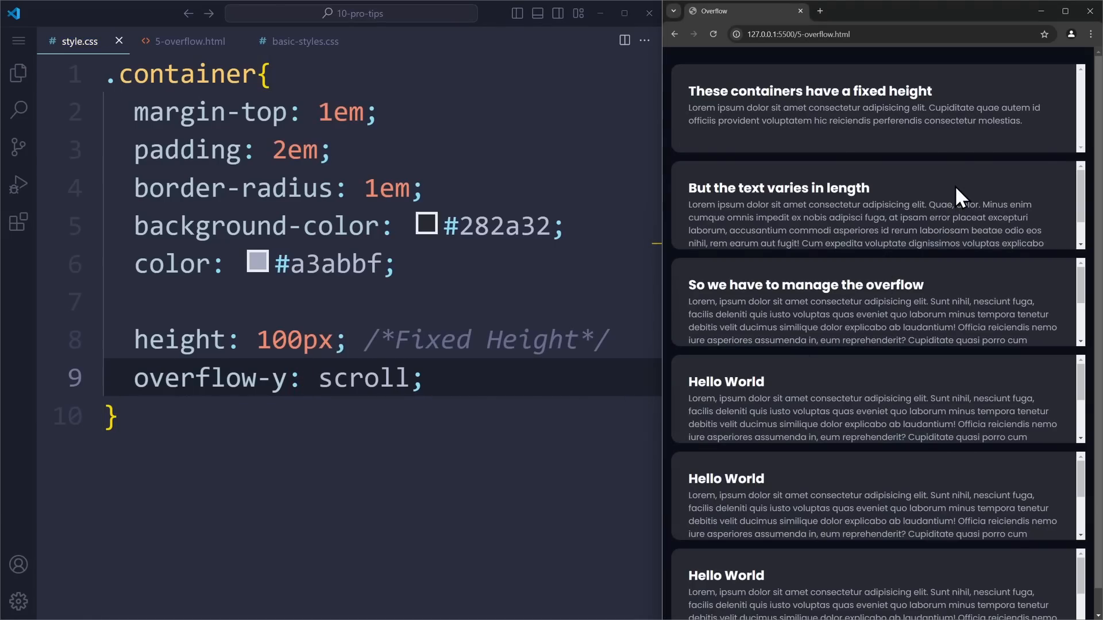
Replace the overflow-y value with auto and scroll a card in the browser.
double_click(362, 379)
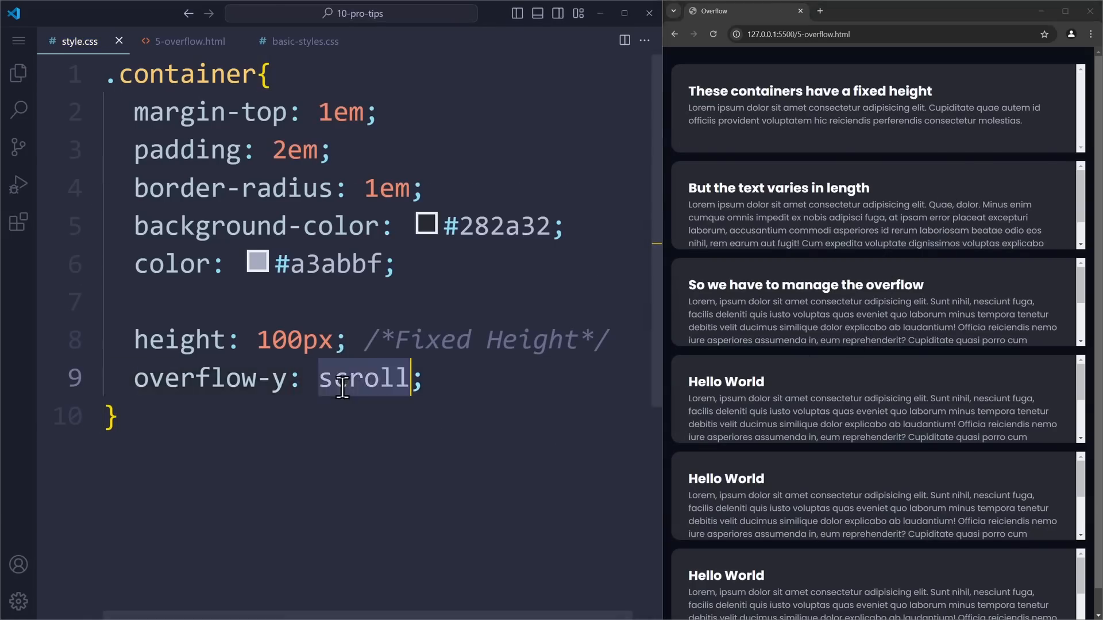
text(auto)
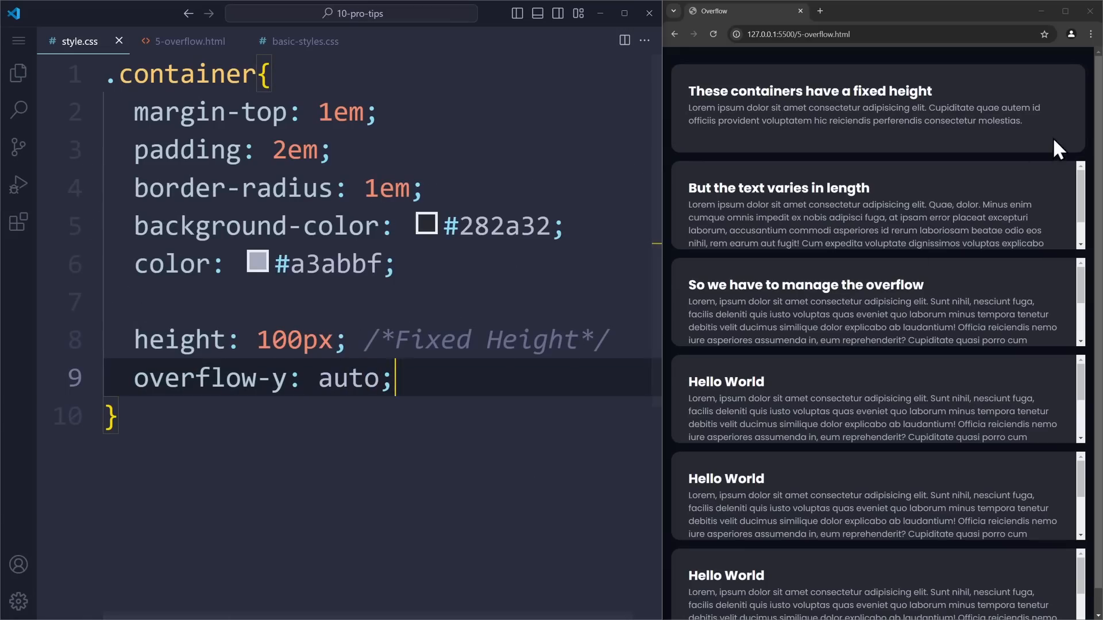
mouse_move(1048, 230)
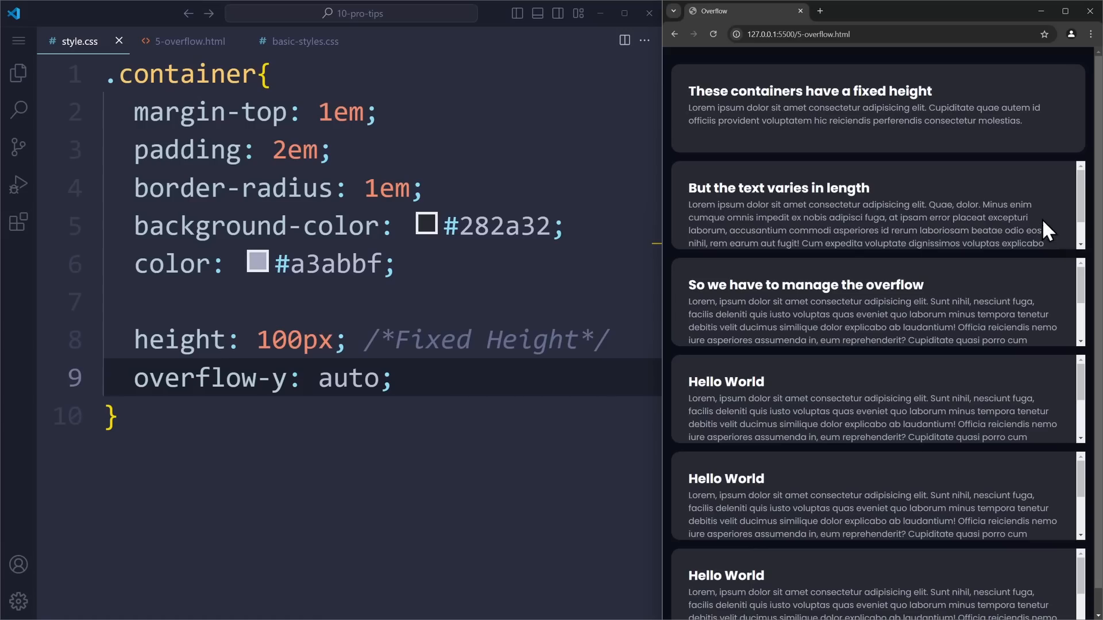
scroll(down, 3)
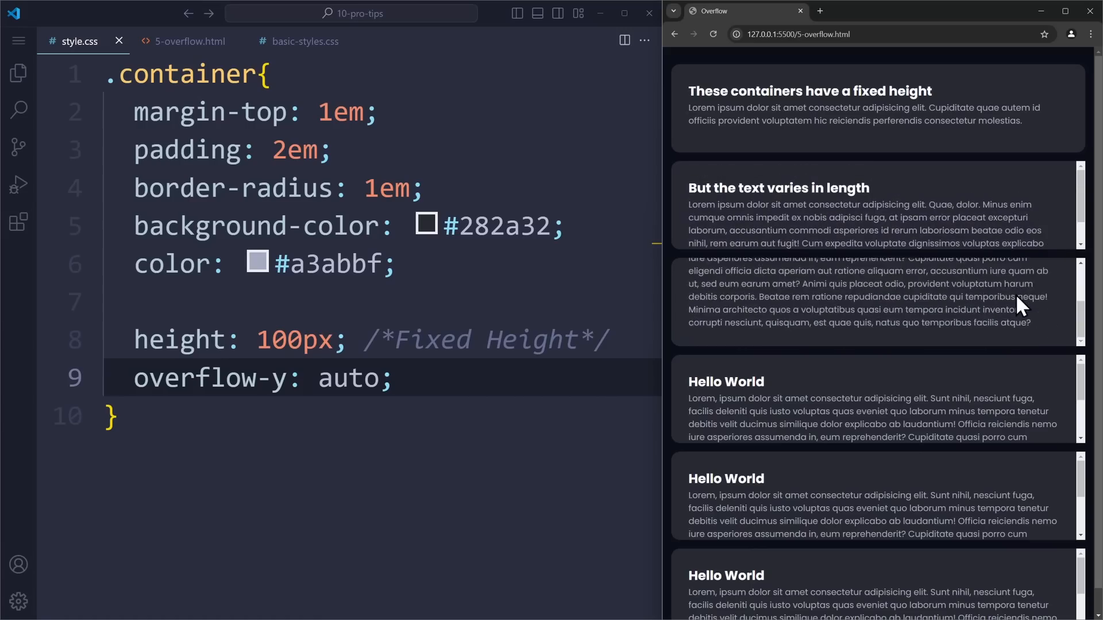